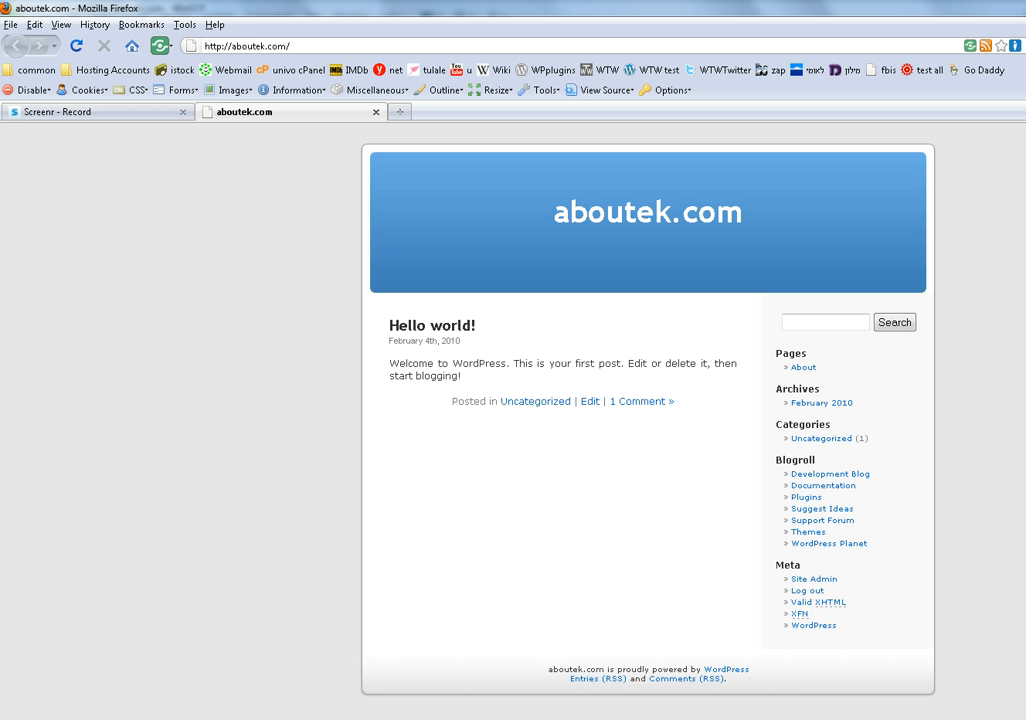
mouse_move(644, 670)
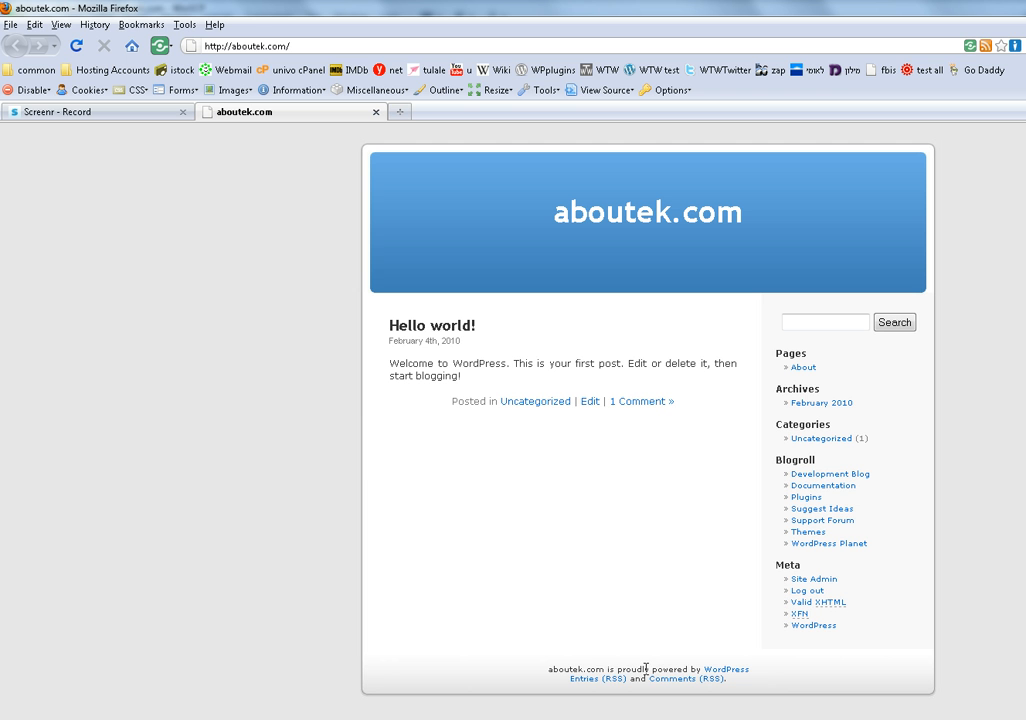
mouse_move(664, 668)
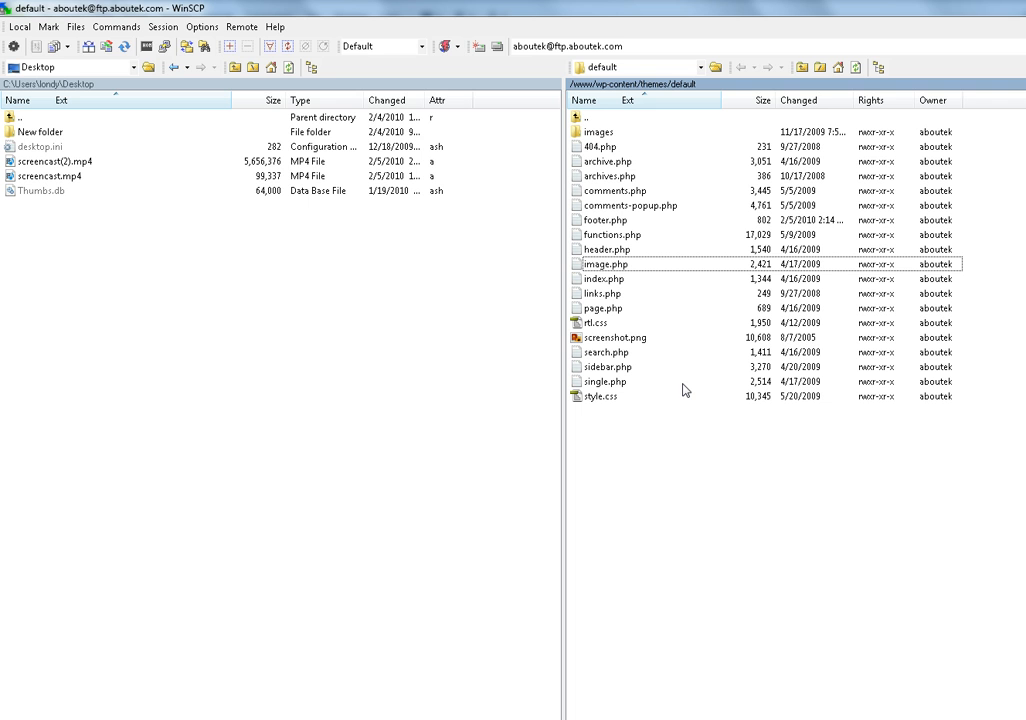
click(660, 218)
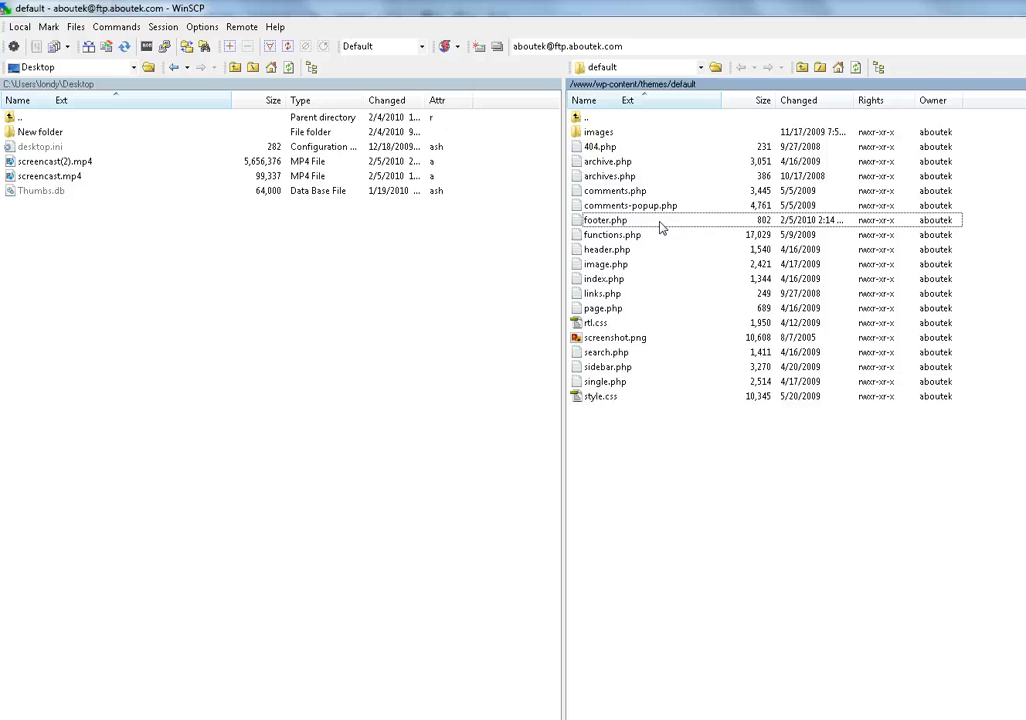
mouse_move(628, 230)
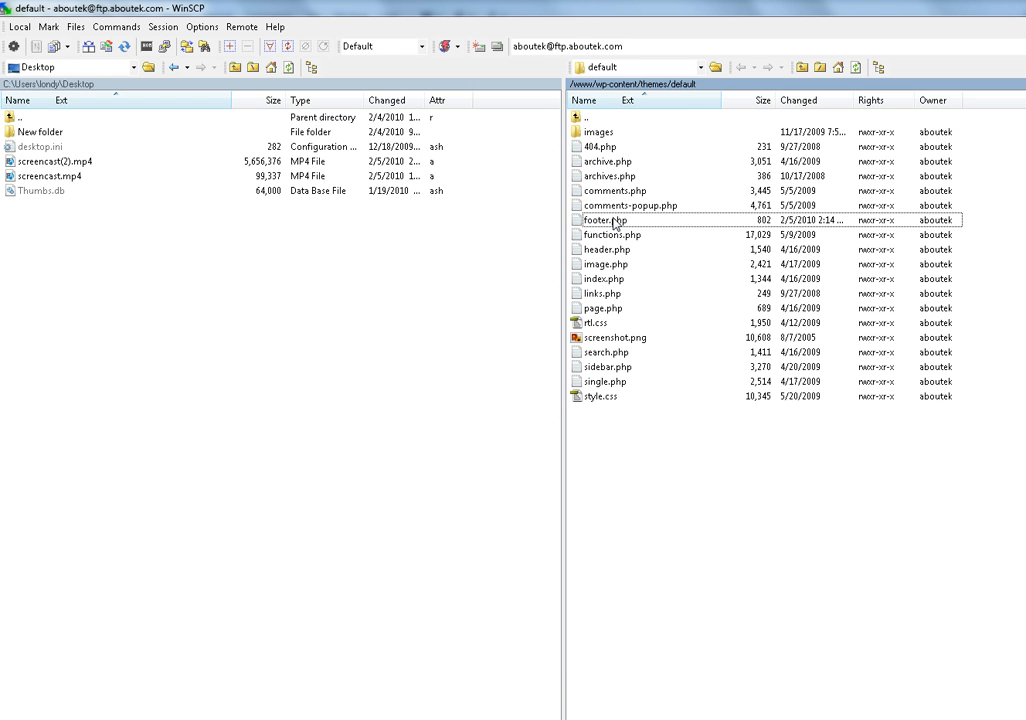
mouse_move(616, 224)
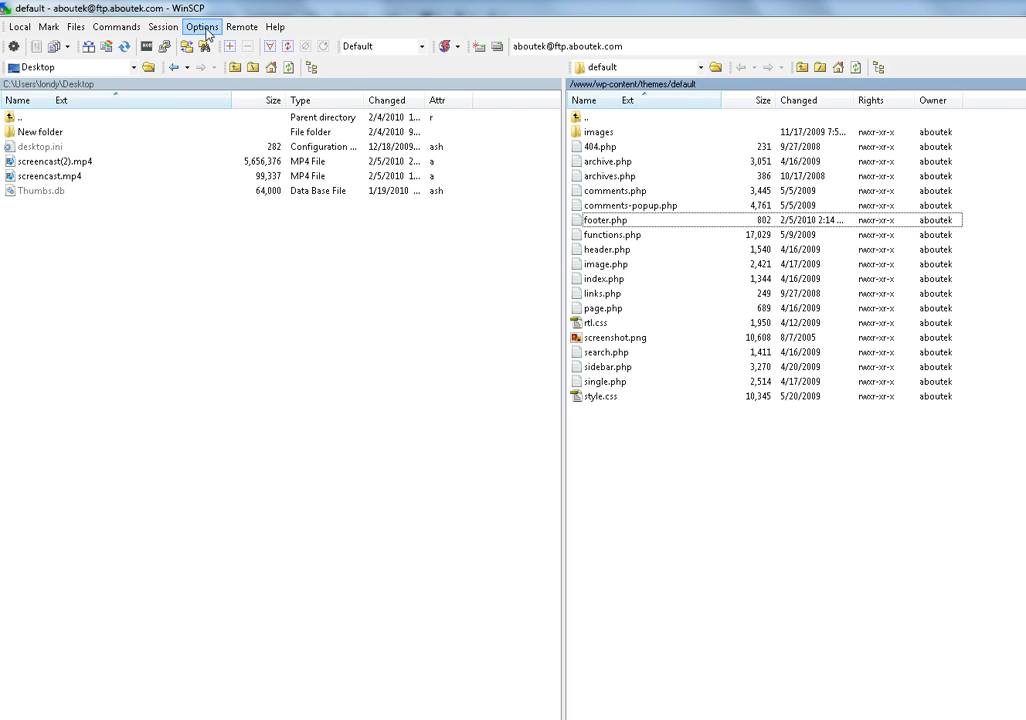
Step: Reach the Editors page of Preferences and begin adding a new editor
click(202, 28)
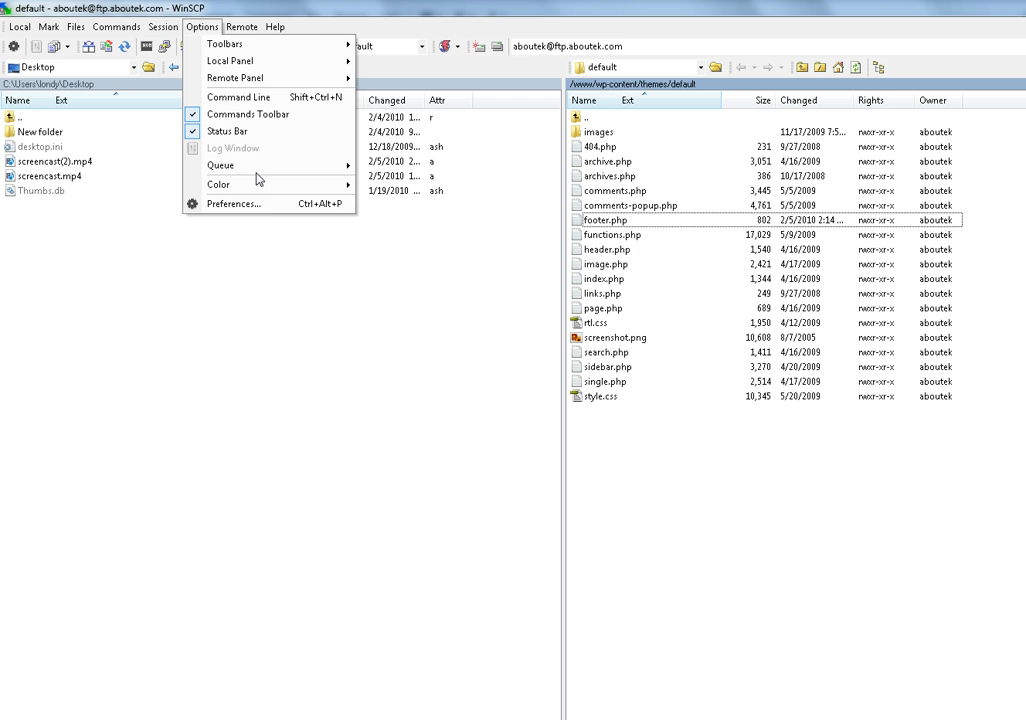
click(234, 204)
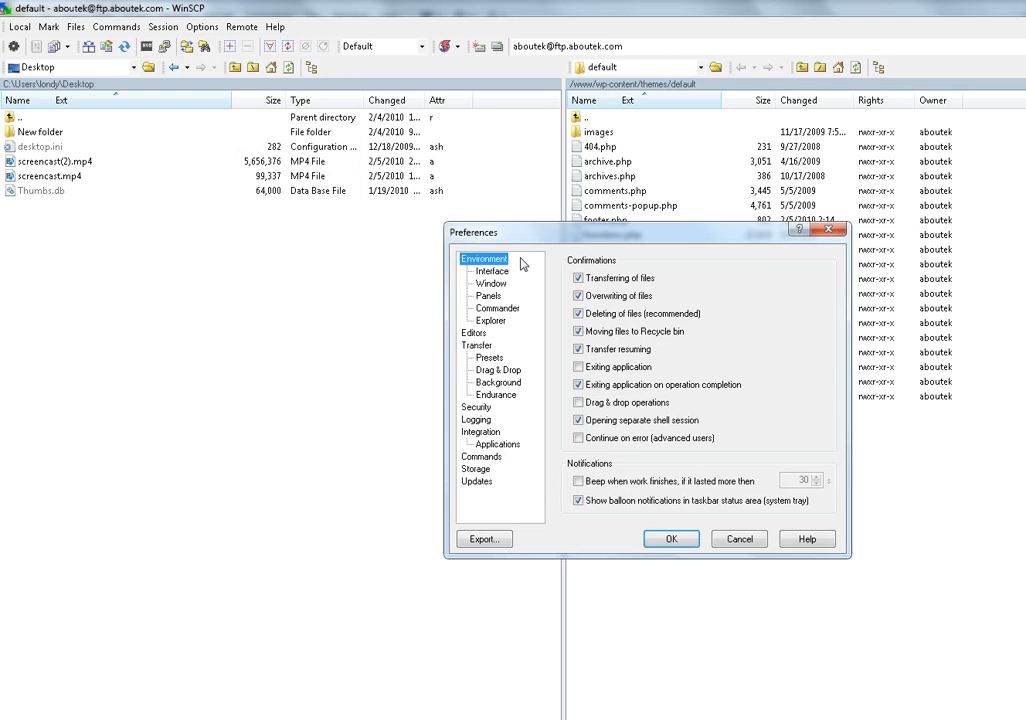
click(472, 332)
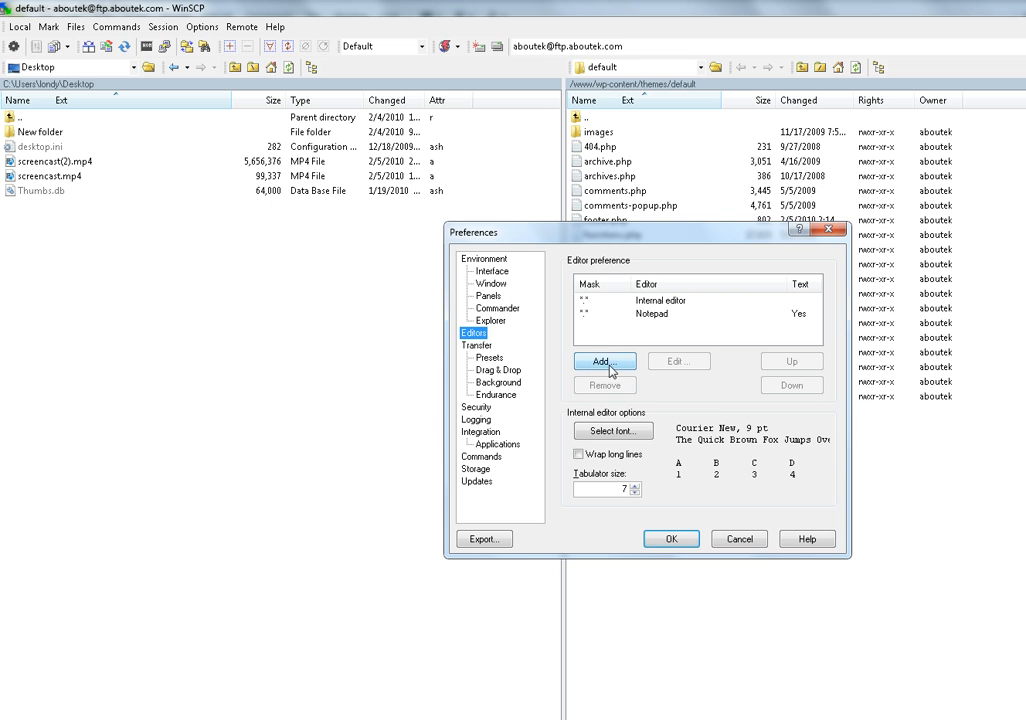
click(604, 360)
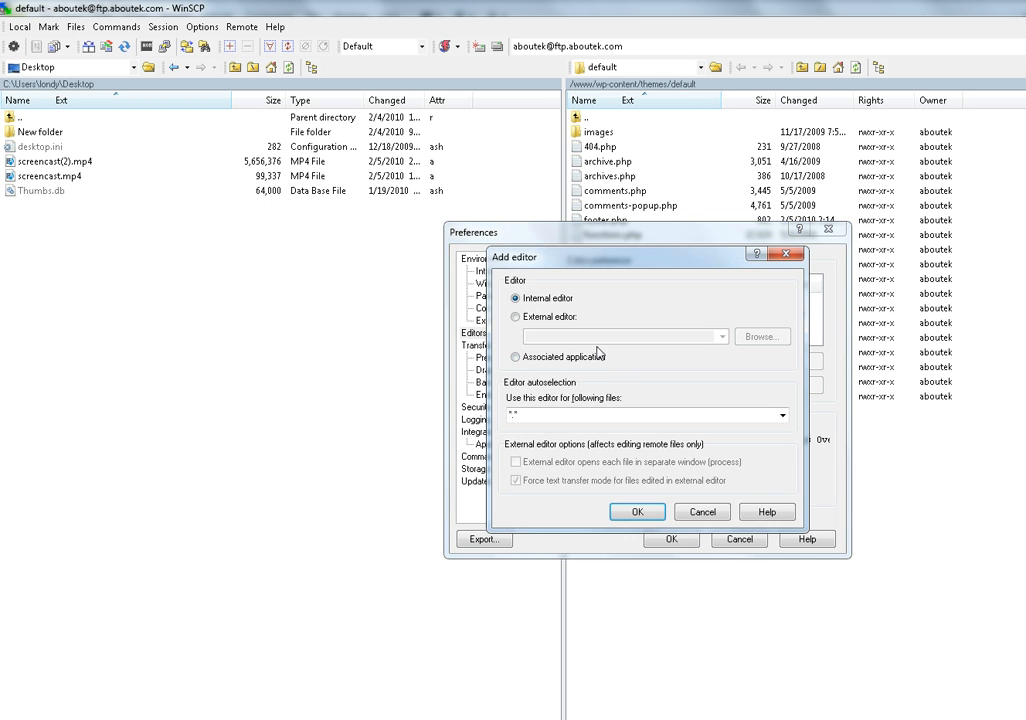
Step: Set Dreamweaver.exe from Adobe Dreamweaver CS4 as external editor with mask *.php; *.html
click(516, 316)
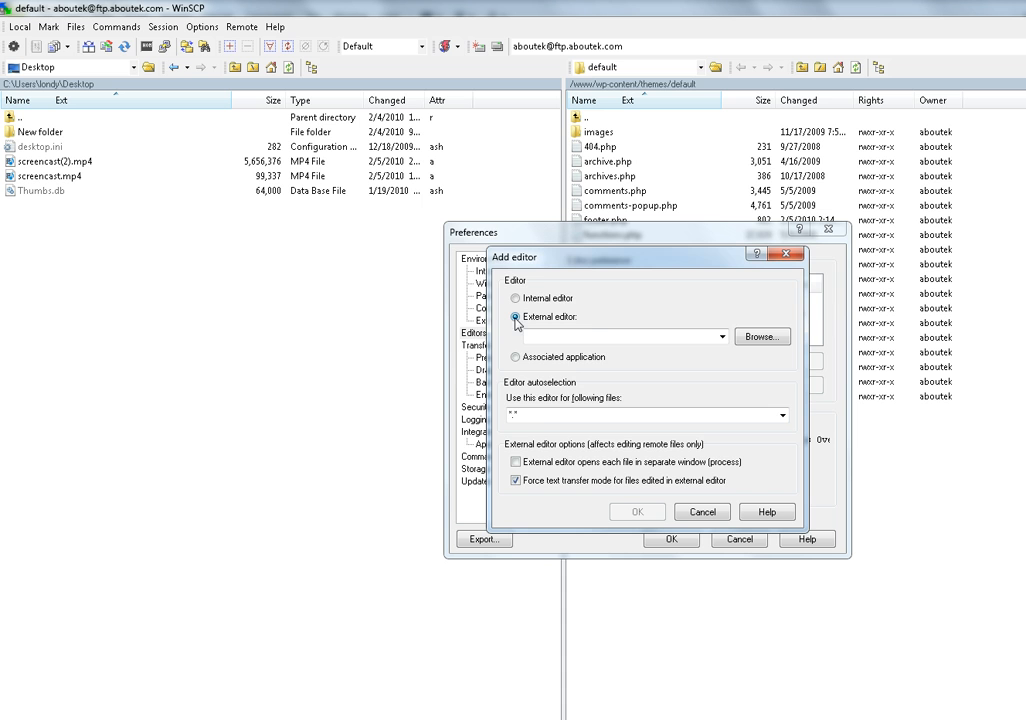
click(762, 336)
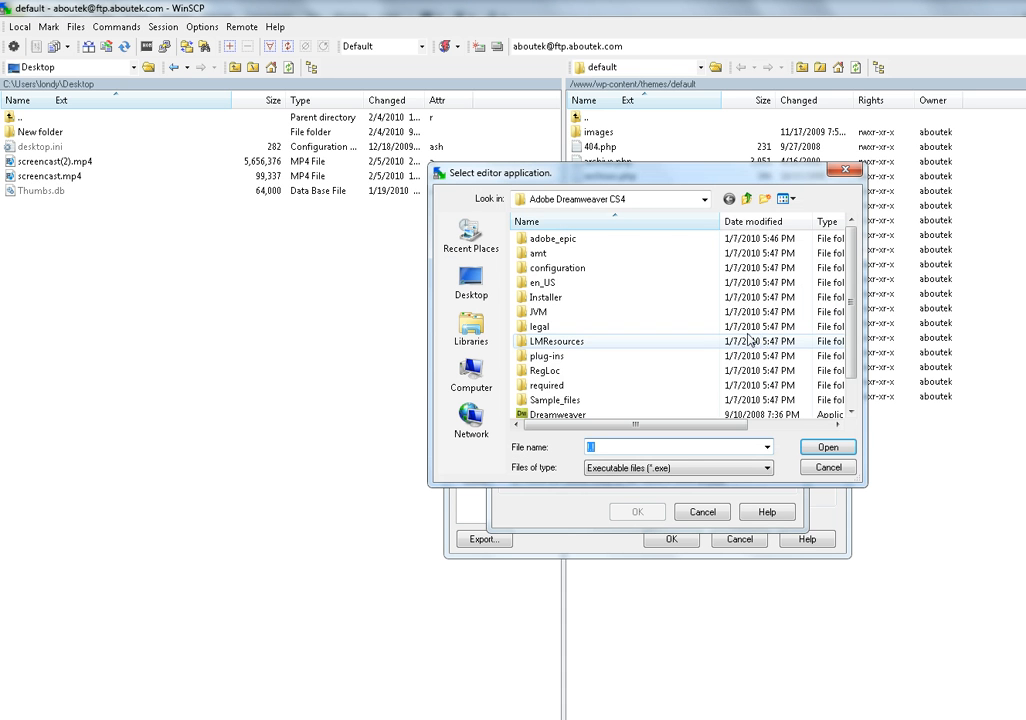
click(704, 198)
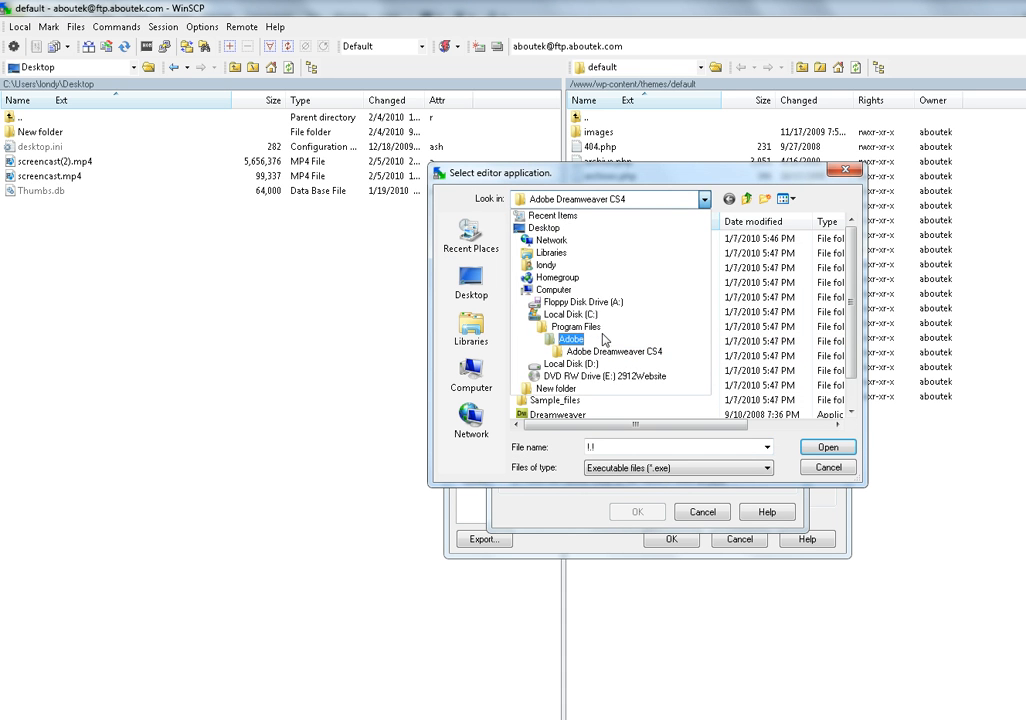
double_click(612, 352)
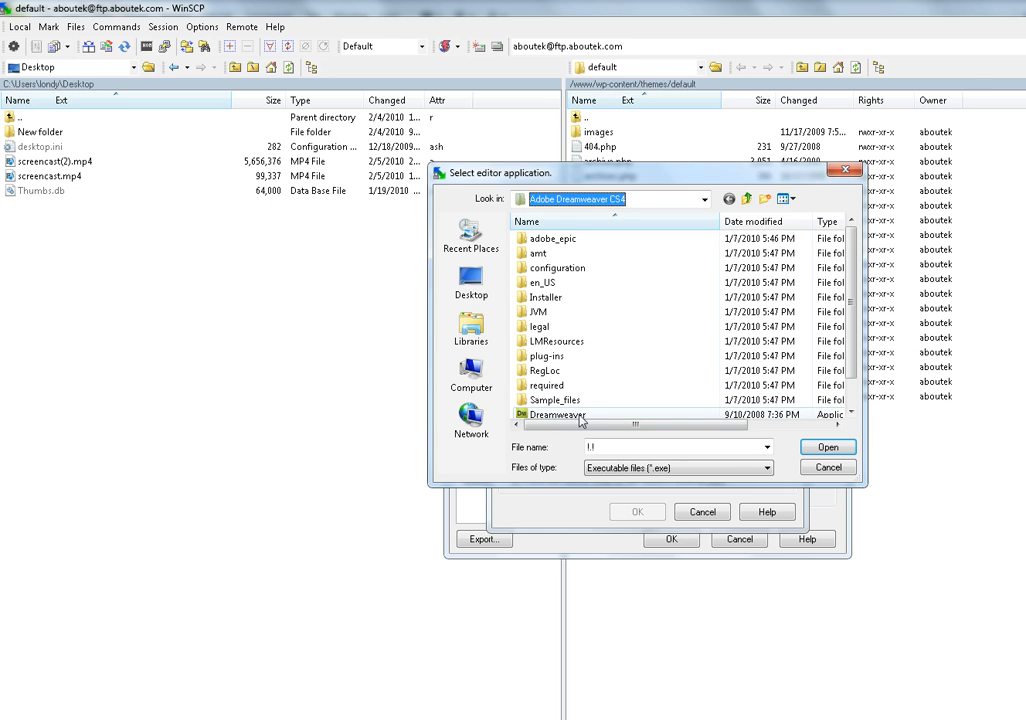
click(828, 446)
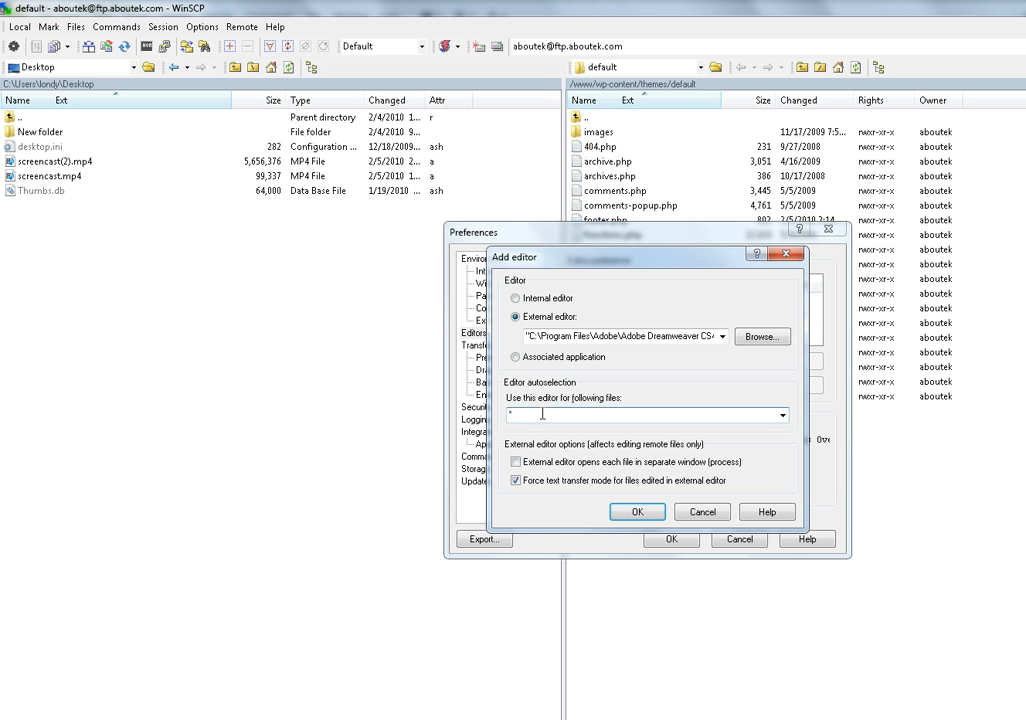
text(*.php)
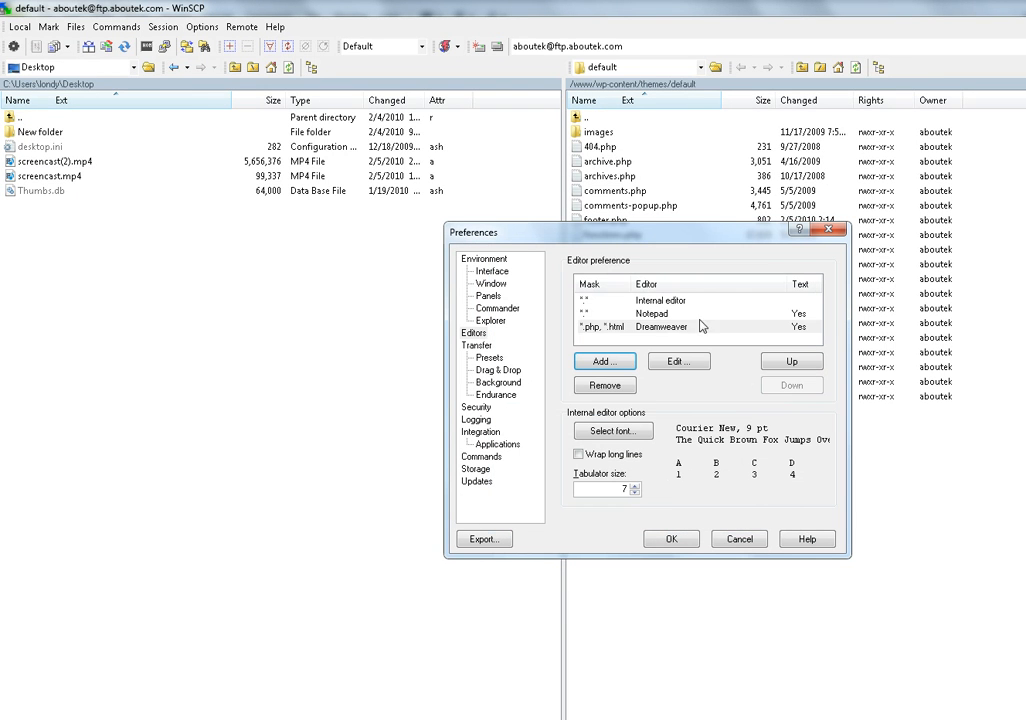
Step: Confirm the Preferences so the Dreamweaver editor entry is kept
click(660, 328)
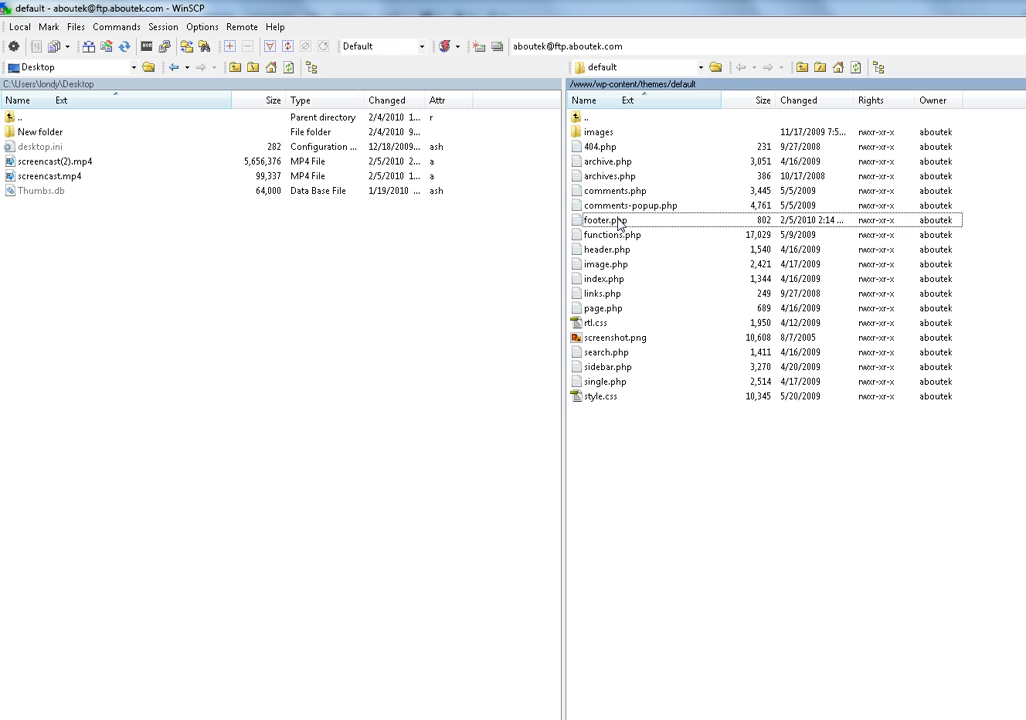
mouse_move(608, 232)
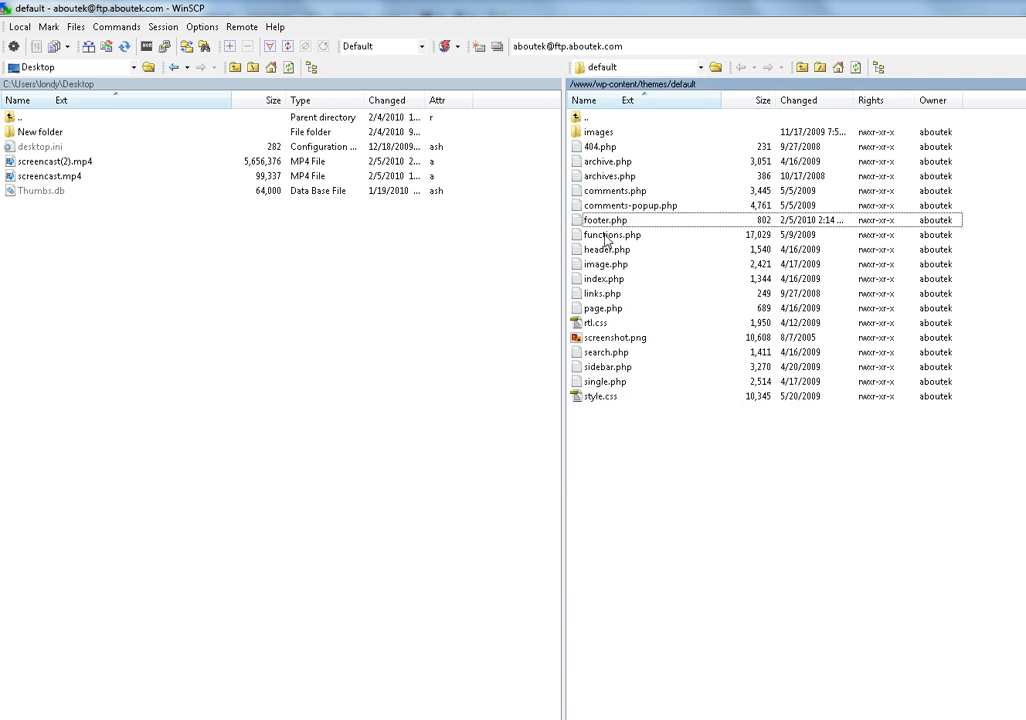
Step: Edit footer.php in Dreamweaver and delete the word 'proudly' from the credit line
double_click(604, 218)
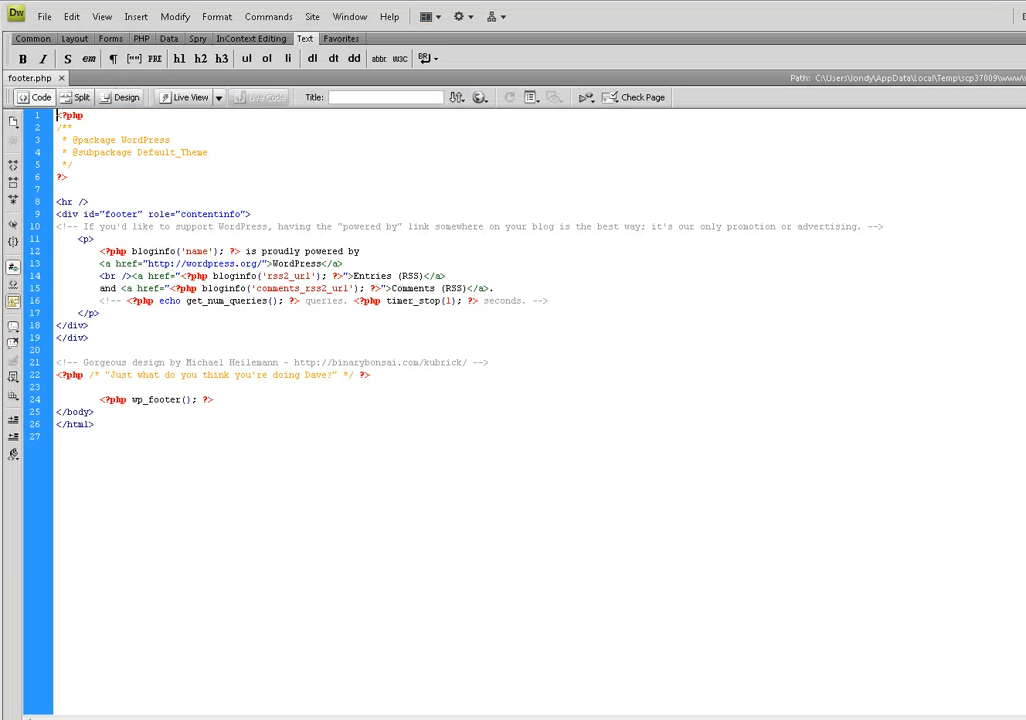
double_click(280, 252)
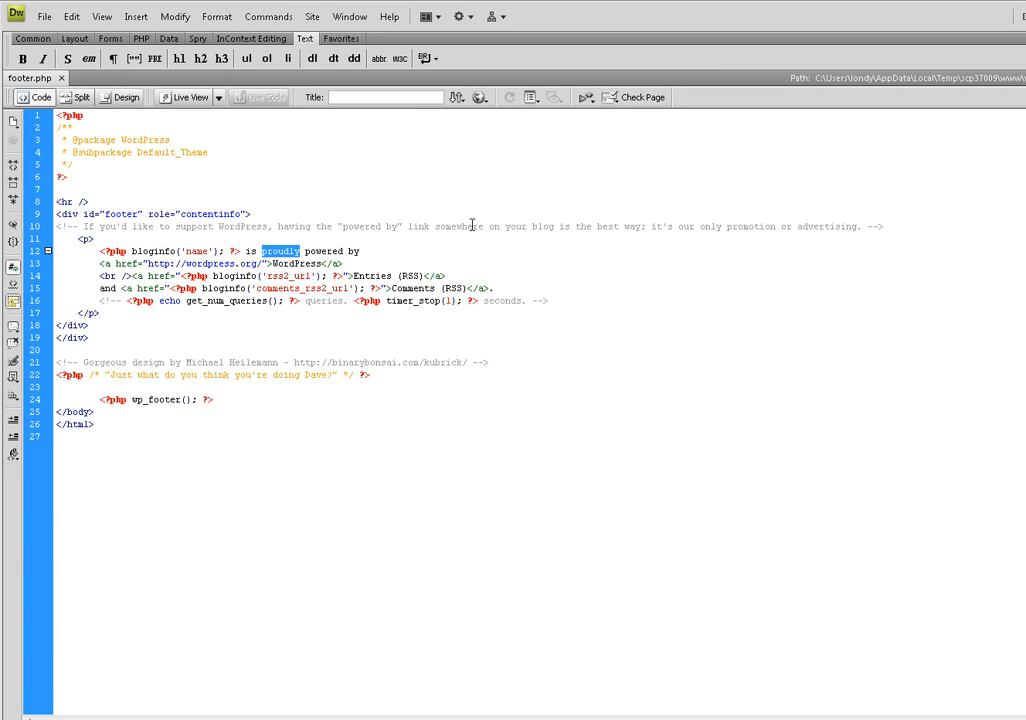
key(Delete)
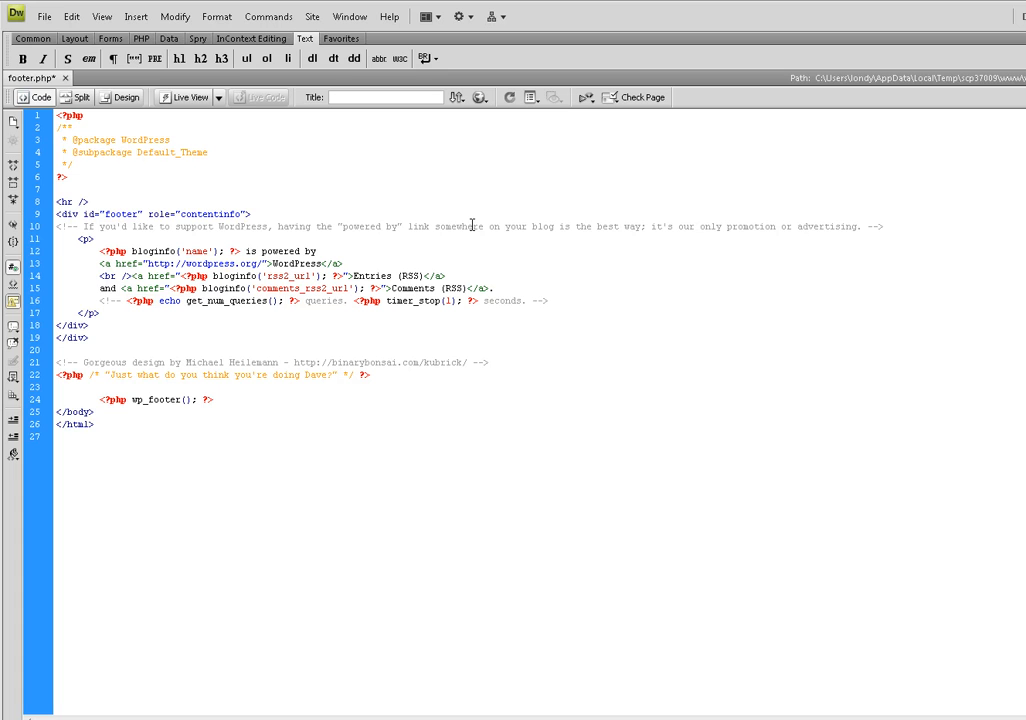
Step: Save footer.php and reload the aboutek.com page in Firefox
click(44, 16)
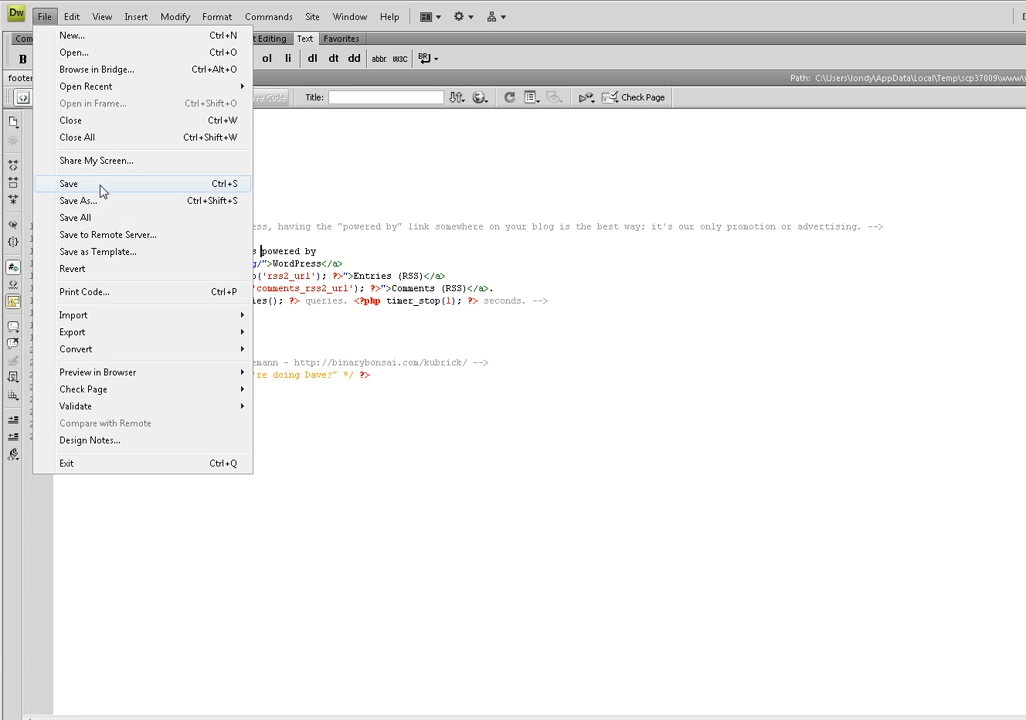
click(68, 184)
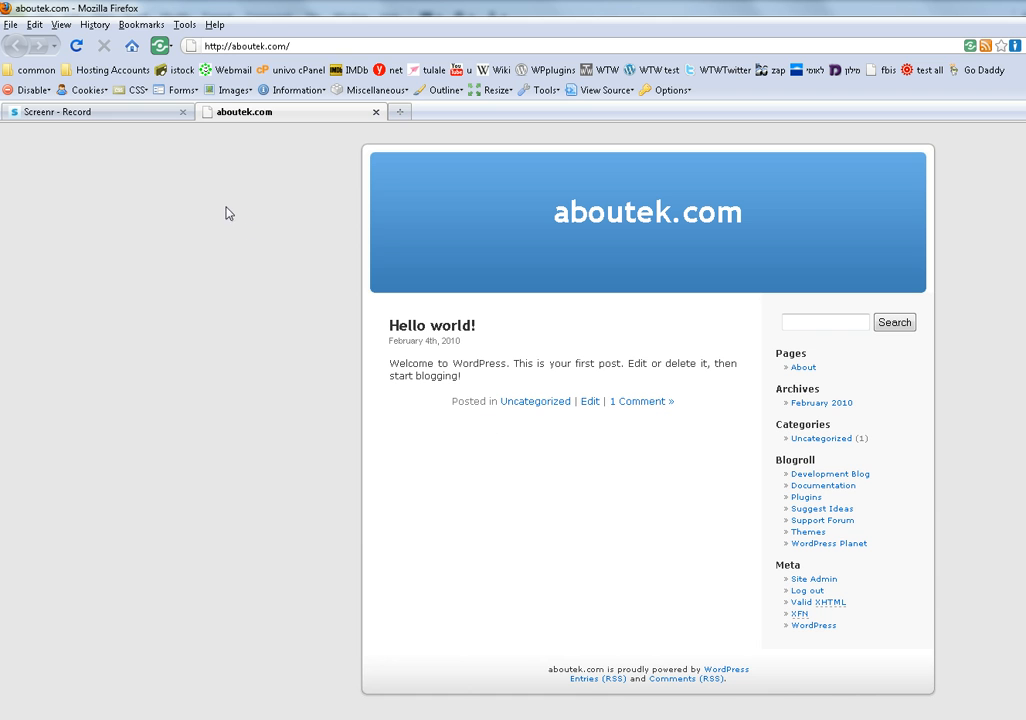
click(76, 46)
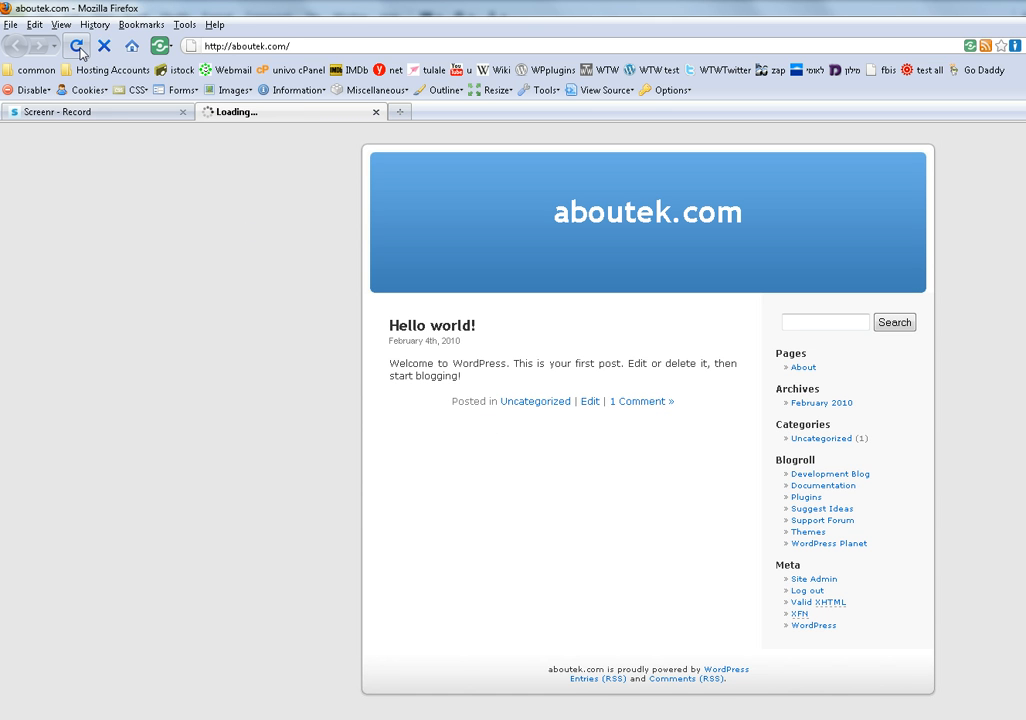